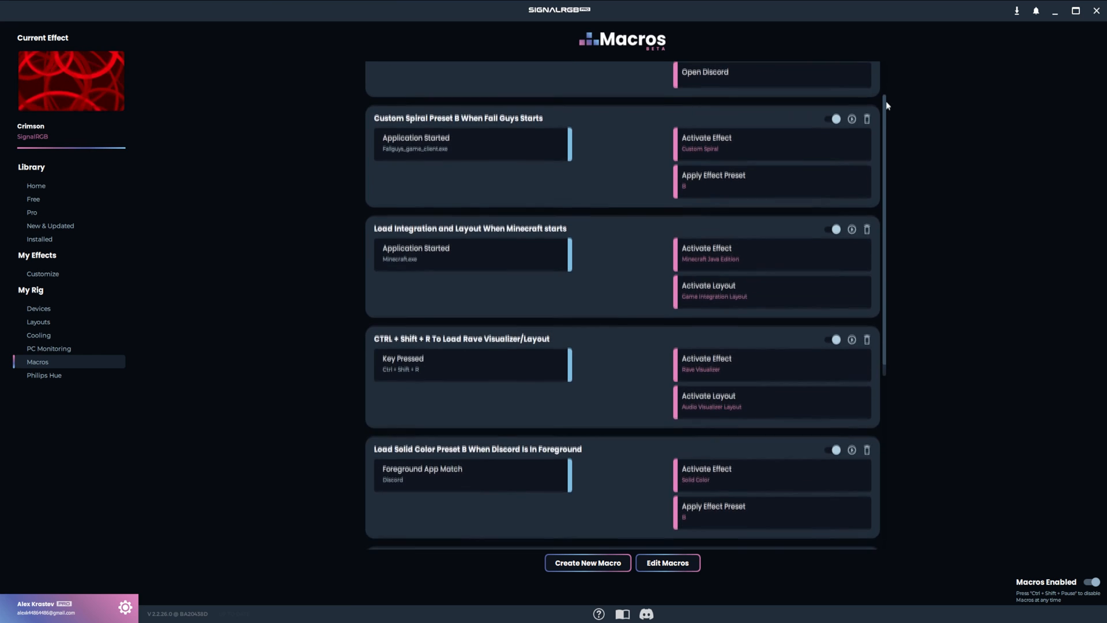
scroll("down", 3)
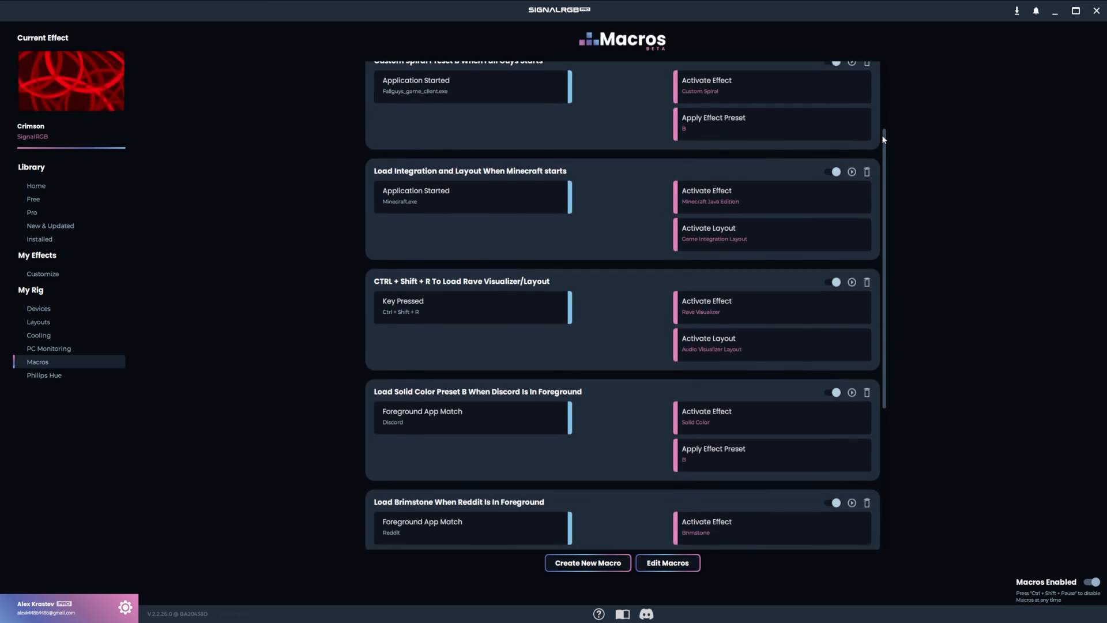
scroll("down", 3)
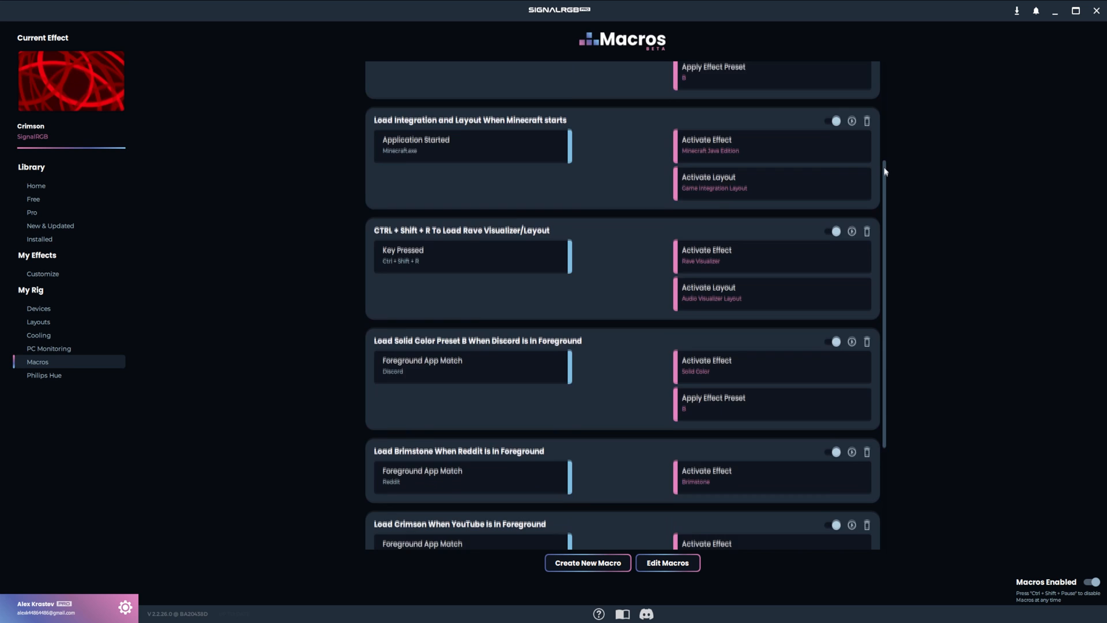
scroll("down", 3)
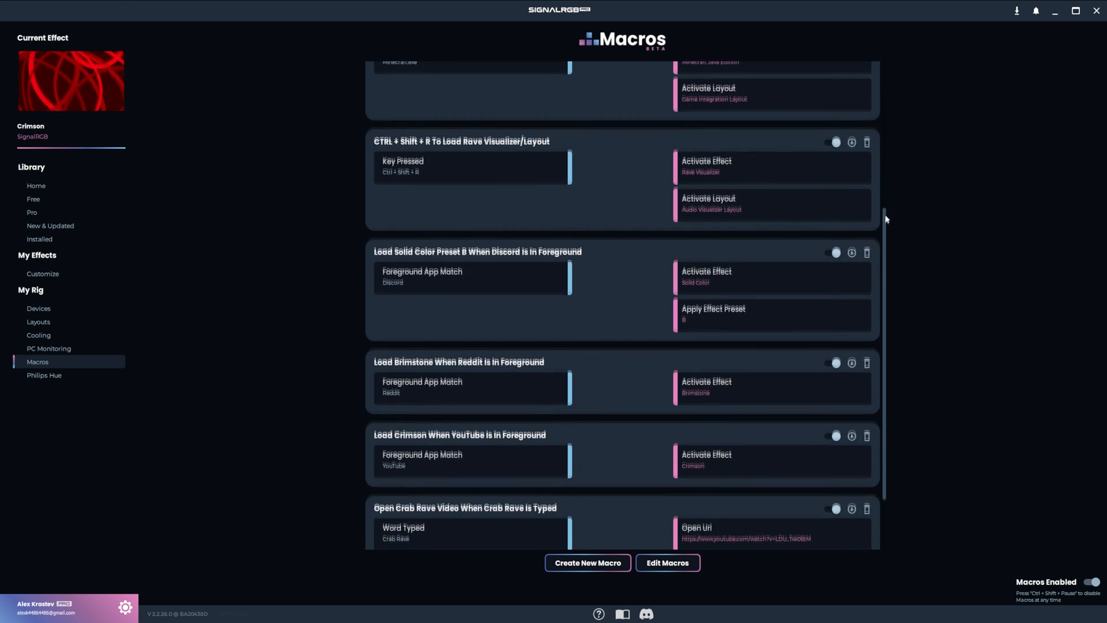
scroll("down", 3)
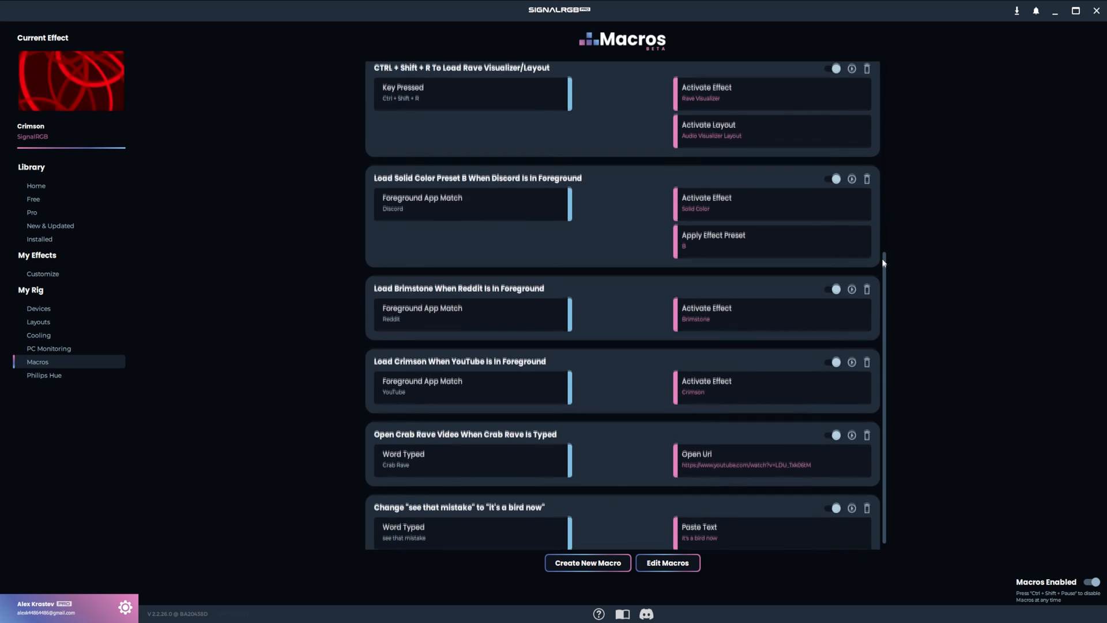
scroll("down", 3)
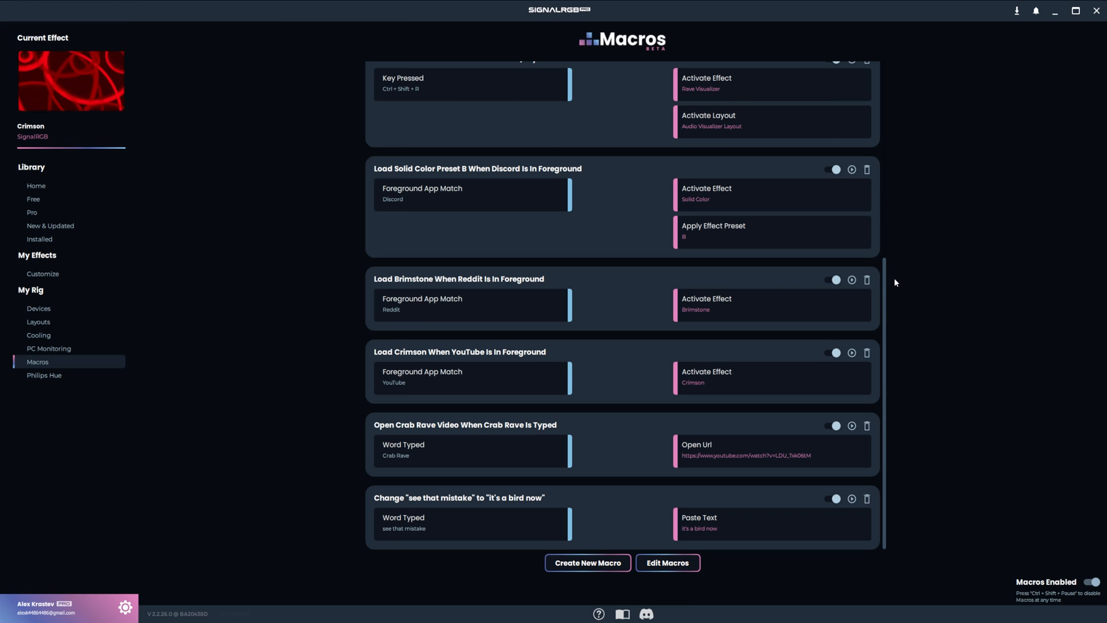